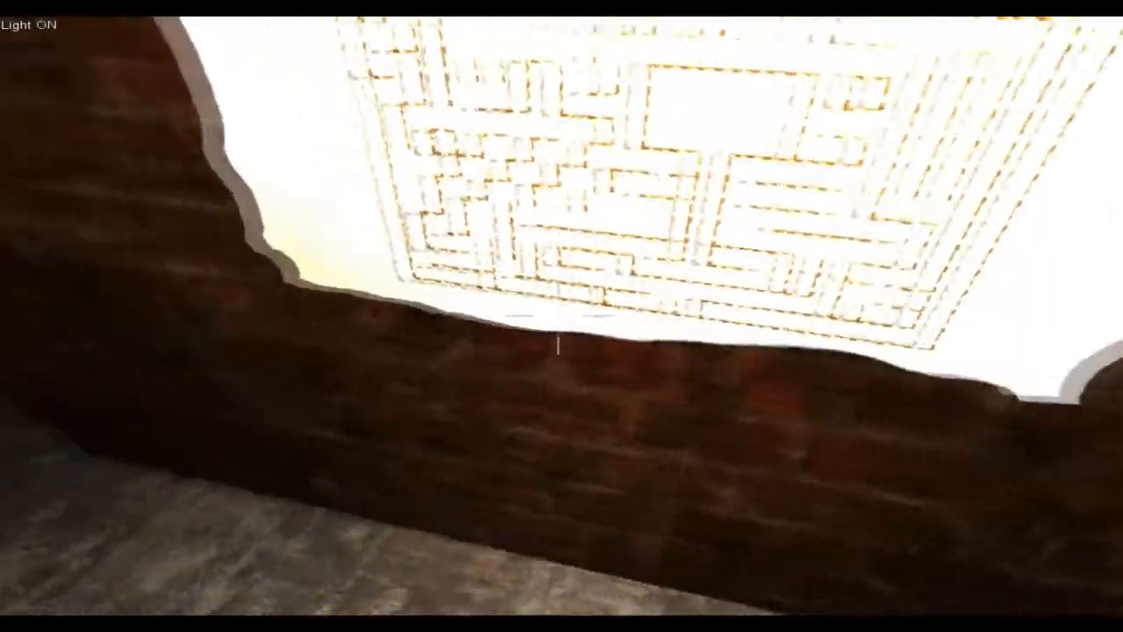
{"action": "mouse_move", "coordinate": [562, 316]}
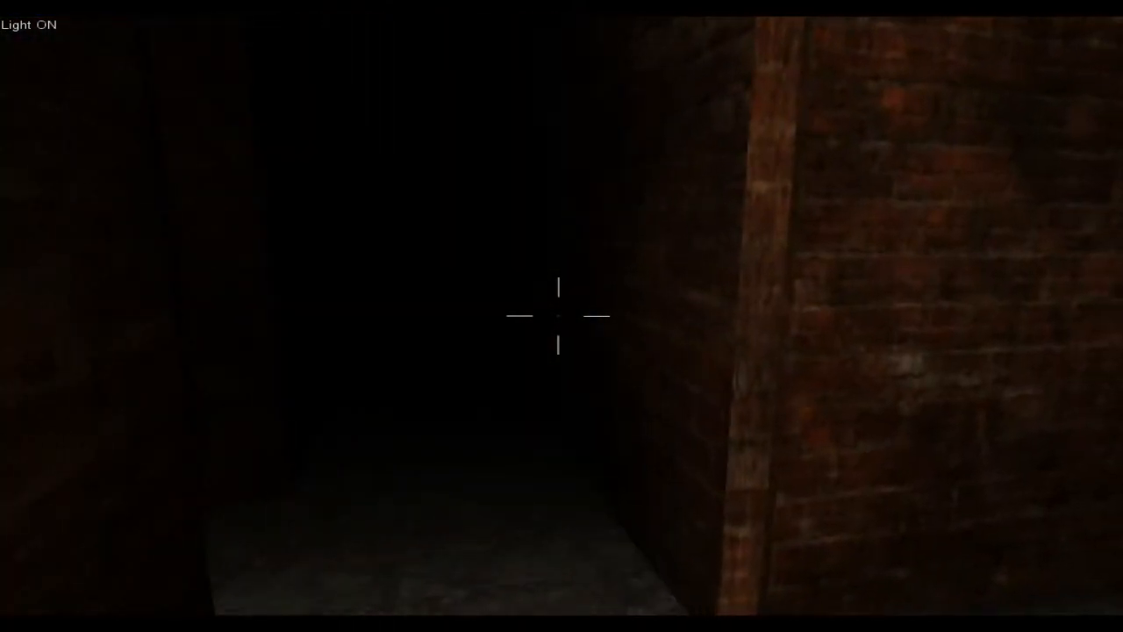
{"action": "key", "text": "w"}
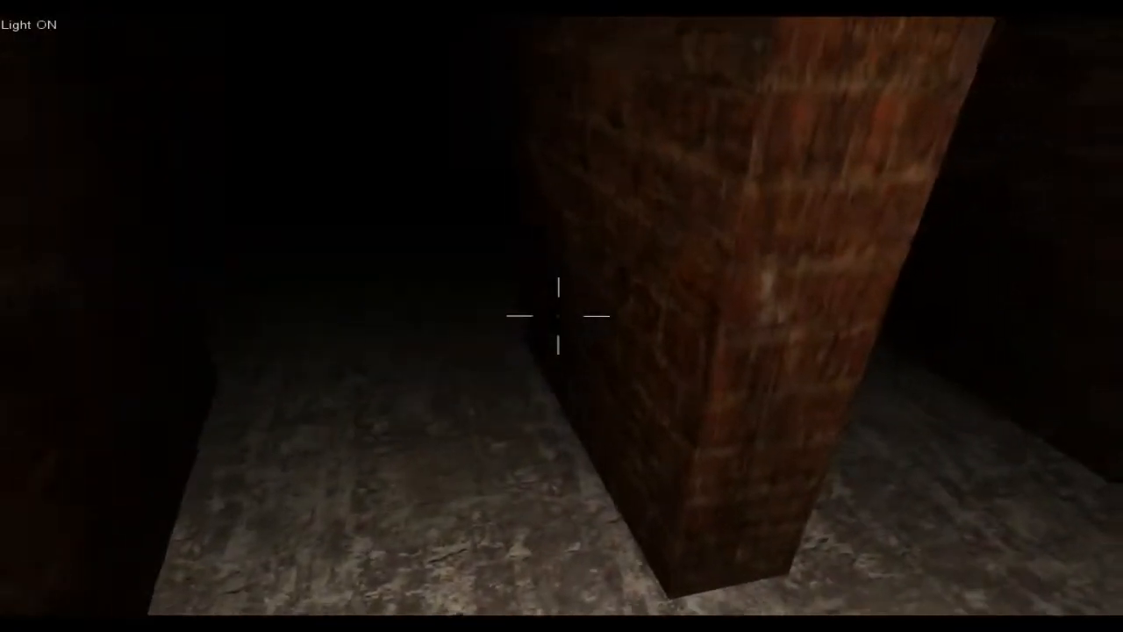
{"action": "mouse_move", "coordinate": [561, 316]}
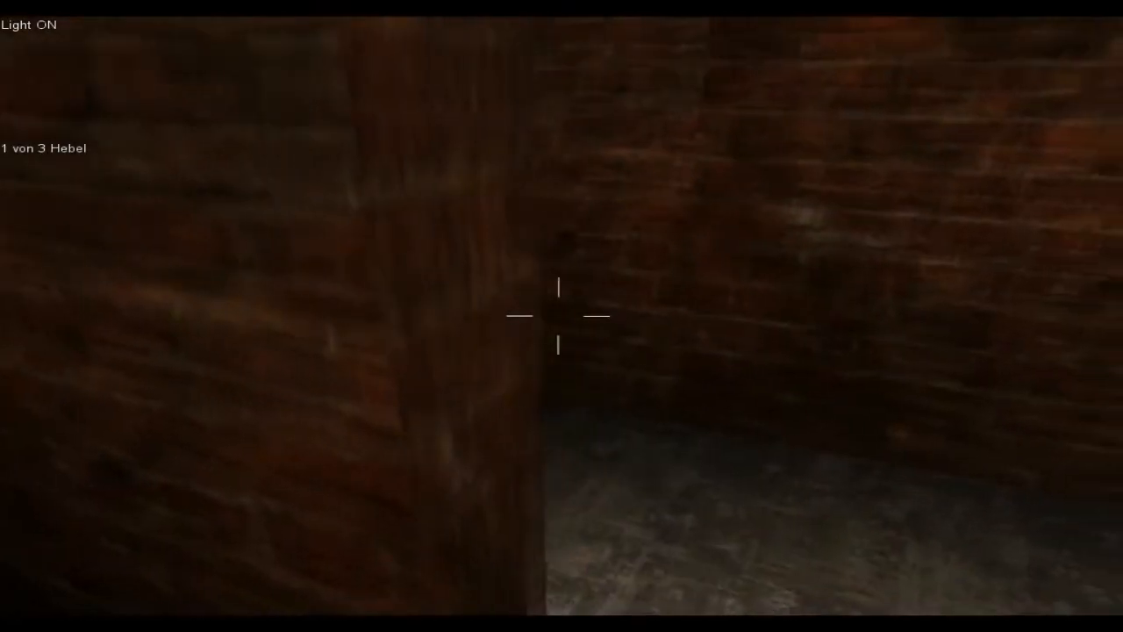
{"action": "mouse_move", "coordinate": [562, 316]}
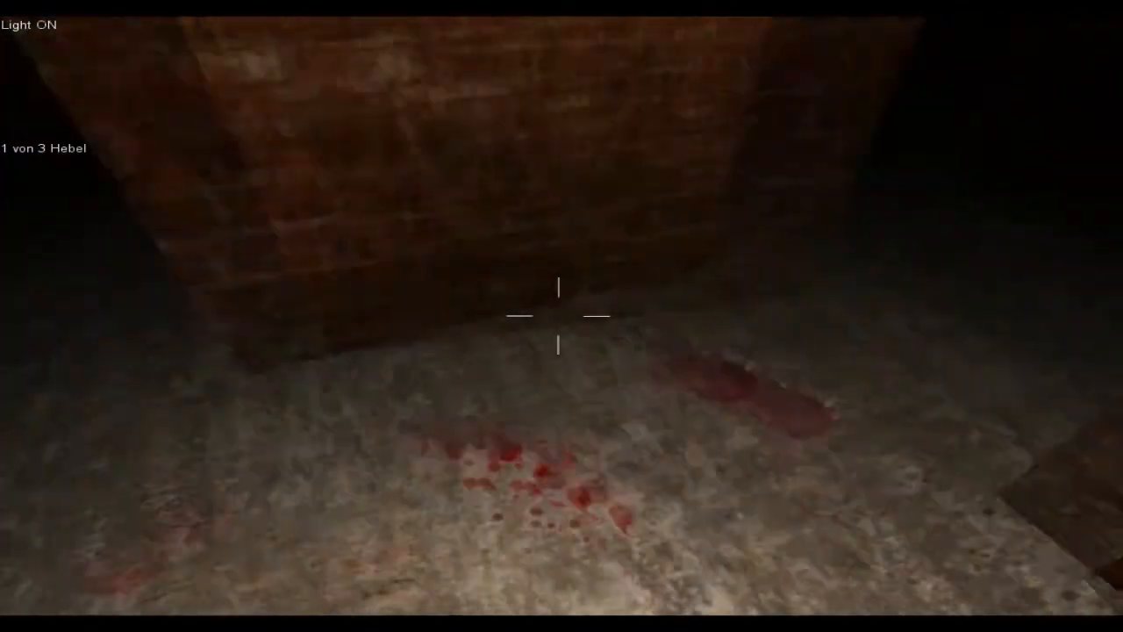
{"action": "mouse_move", "coordinate": [561, 315]}
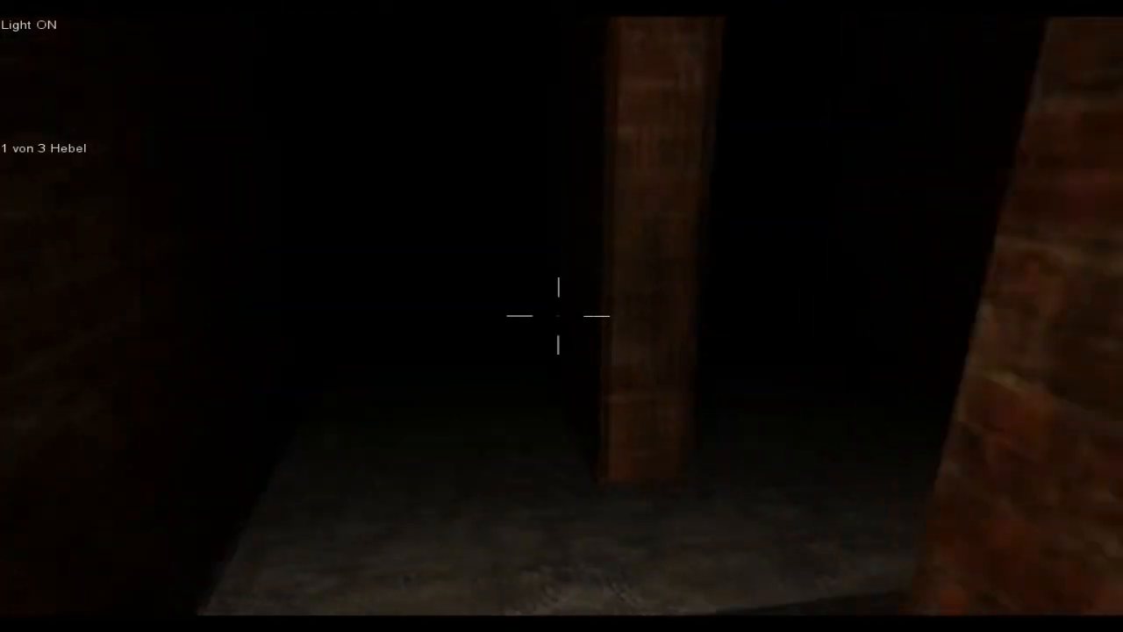
{"action": "mouse_move", "coordinate": [562, 316]}
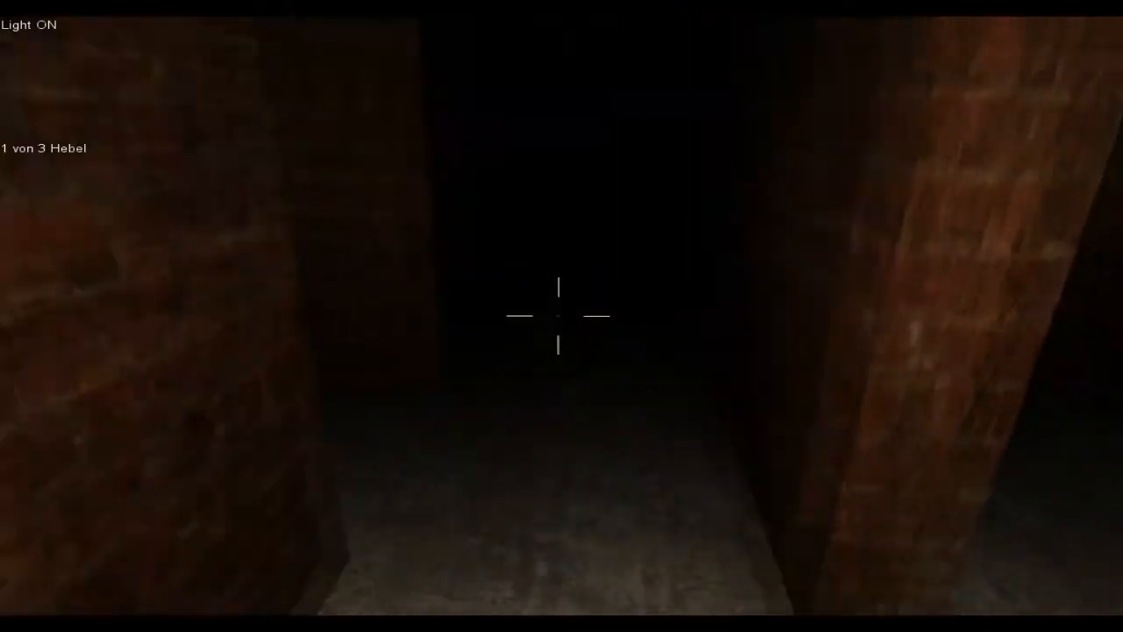
{"action": "key", "text": "w"}
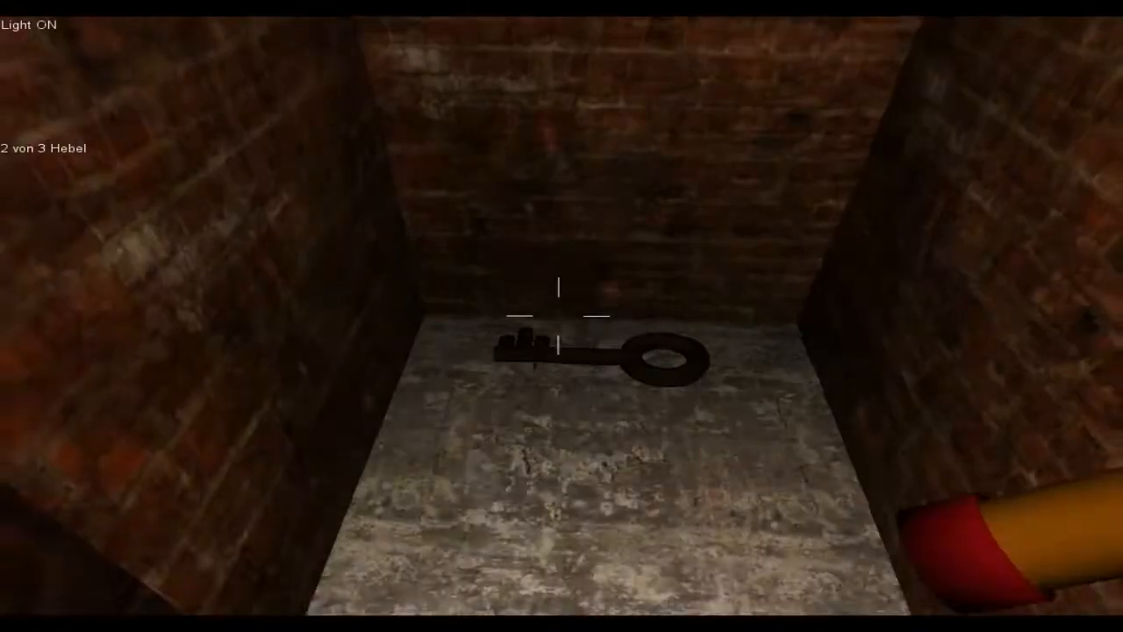
{"action": "left_click", "coordinate": [559, 351]}
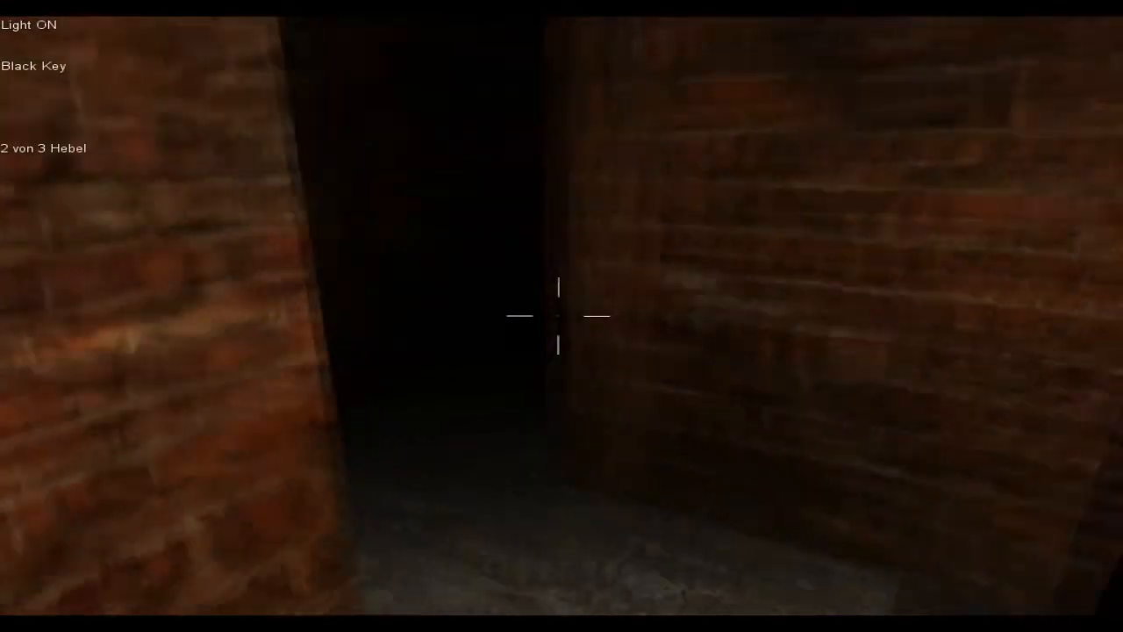
{"action": "mouse_move", "coordinate": [562, 316]}
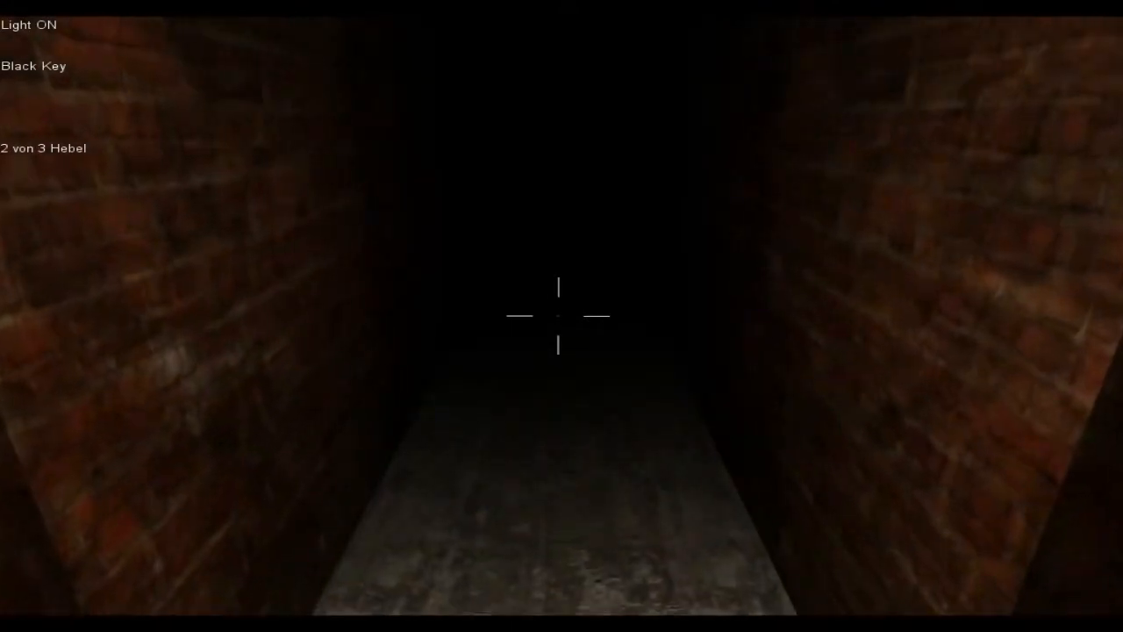
{"action": "key", "text": "w"}
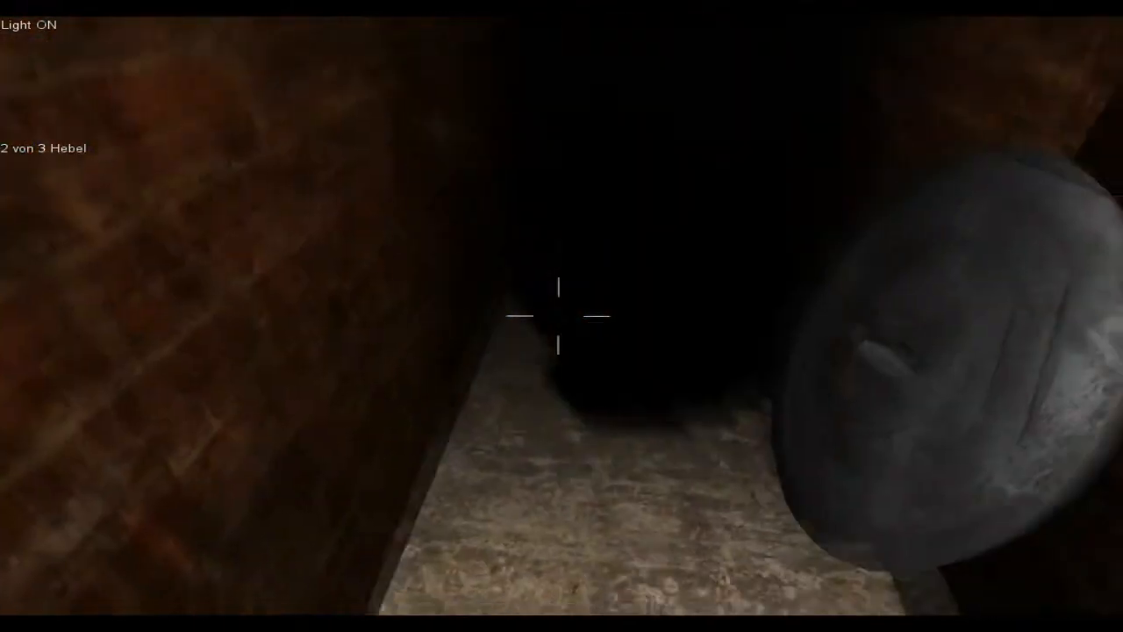
{"action": "mouse_move", "coordinate": [562, 316]}
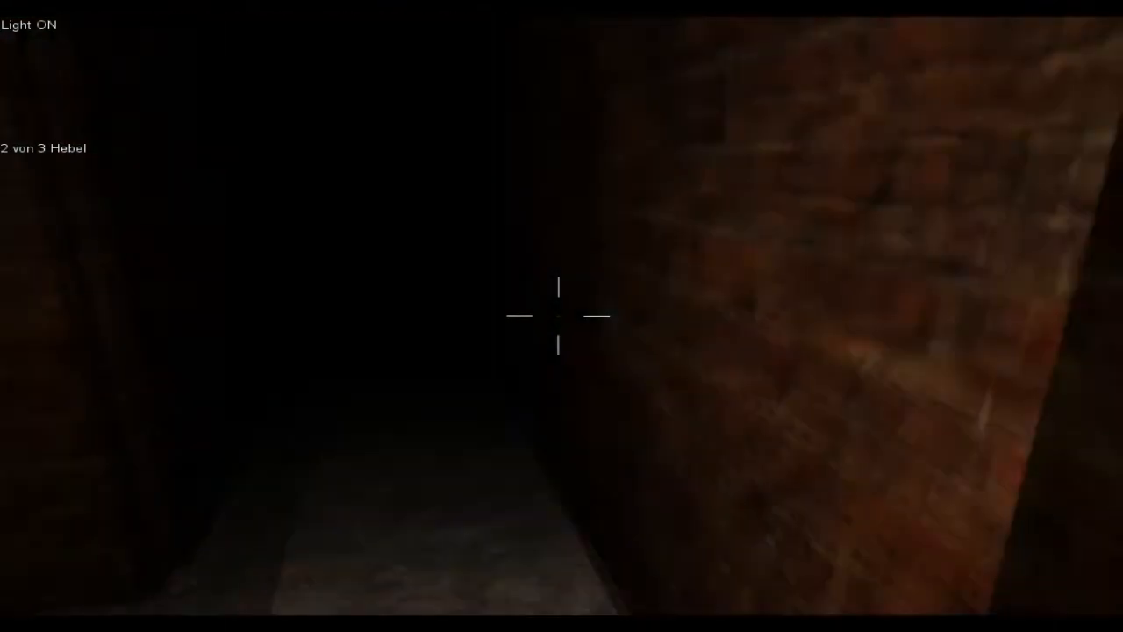
{"action": "mouse_move", "coordinate": [562, 315]}
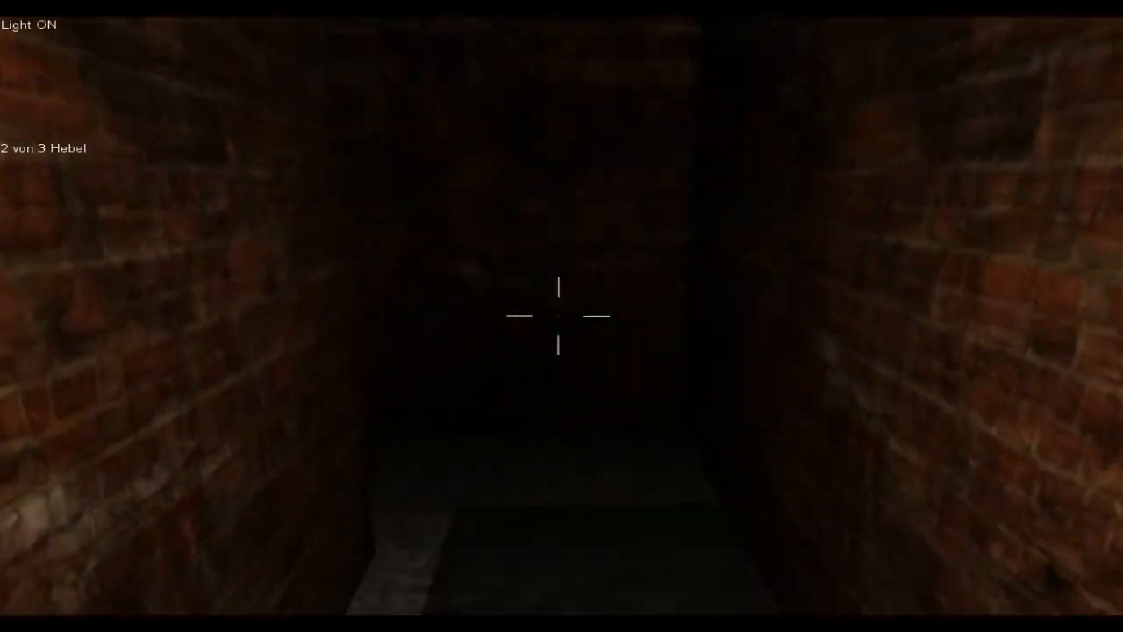
{"action": "key", "text": "w"}
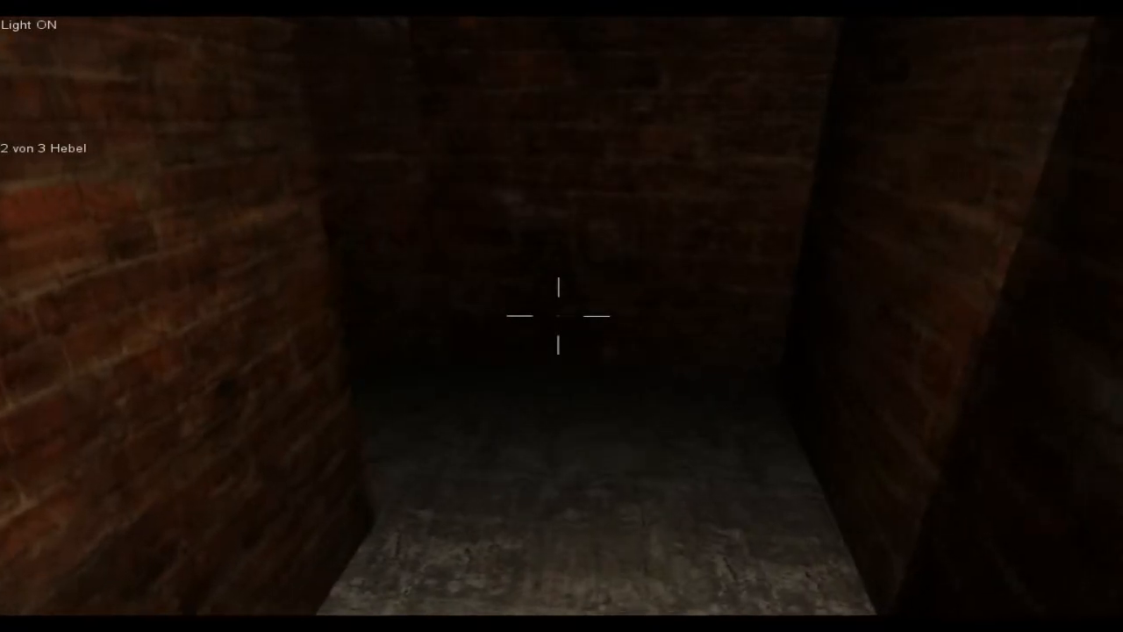
{"action": "mouse_move", "coordinate": [562, 316]}
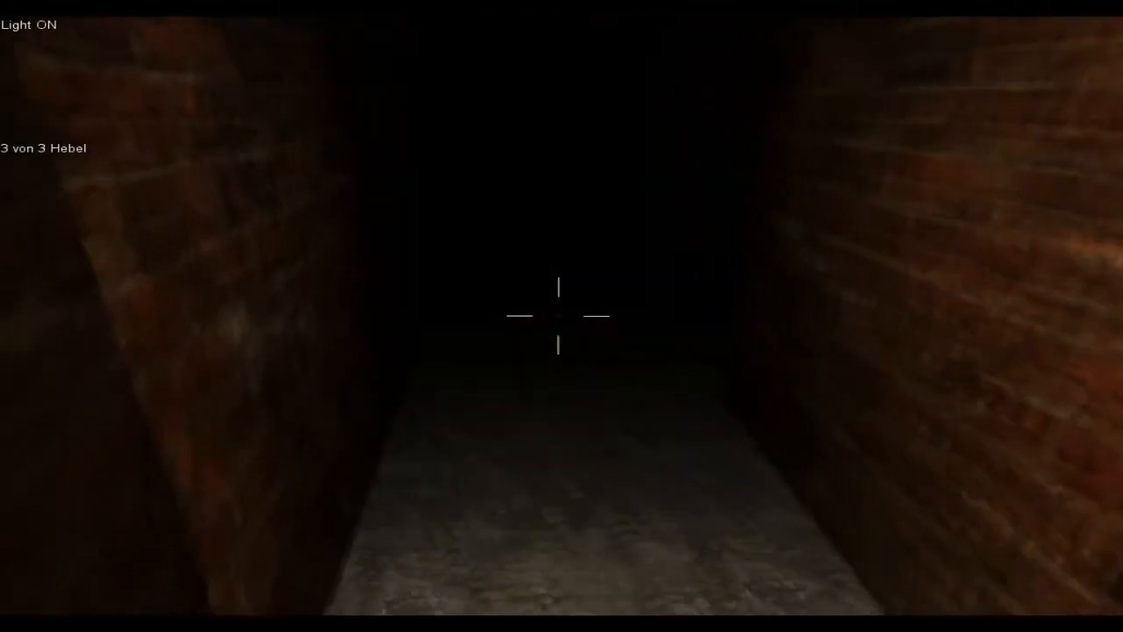
{"action": "mouse_move", "coordinate": [561, 316]}
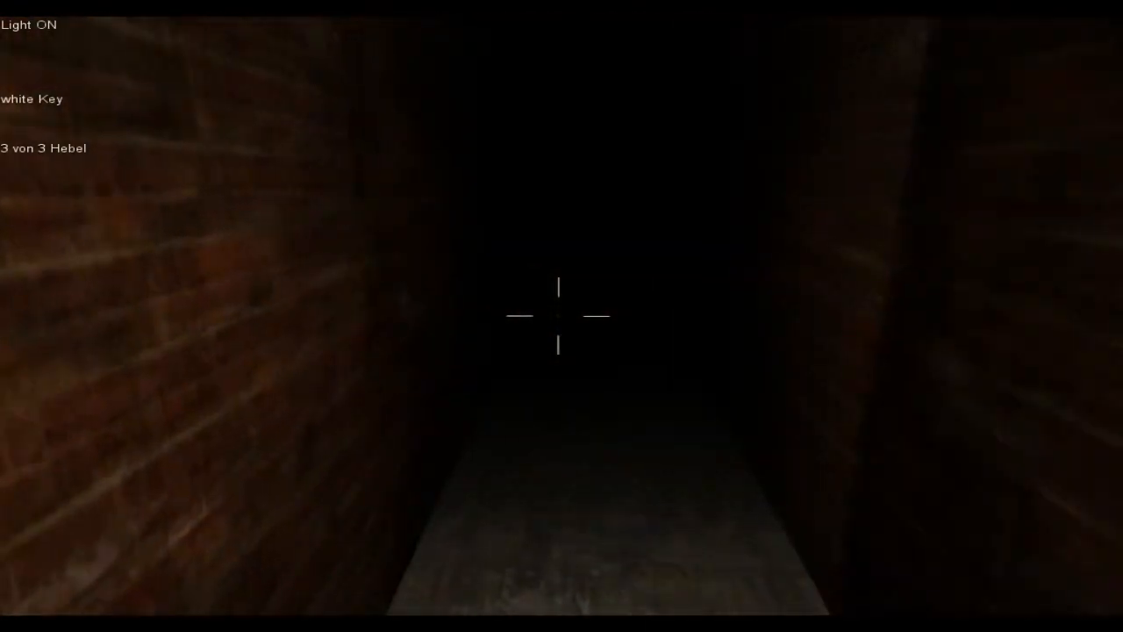
{"action": "key", "text": "w"}
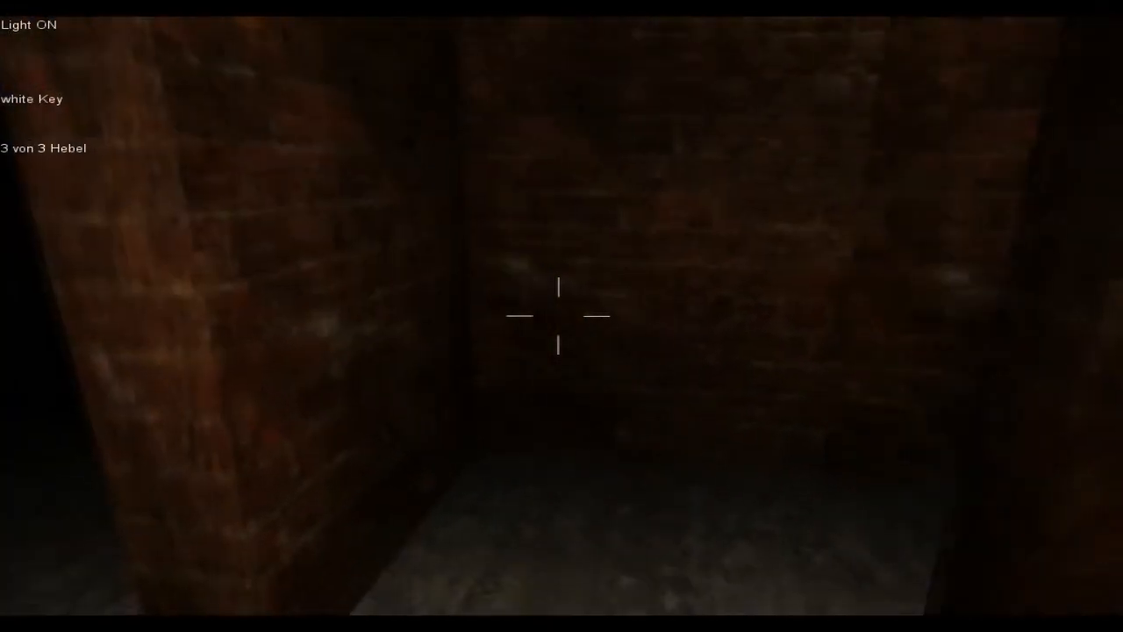
{"action": "mouse_move", "coordinate": [561, 316]}
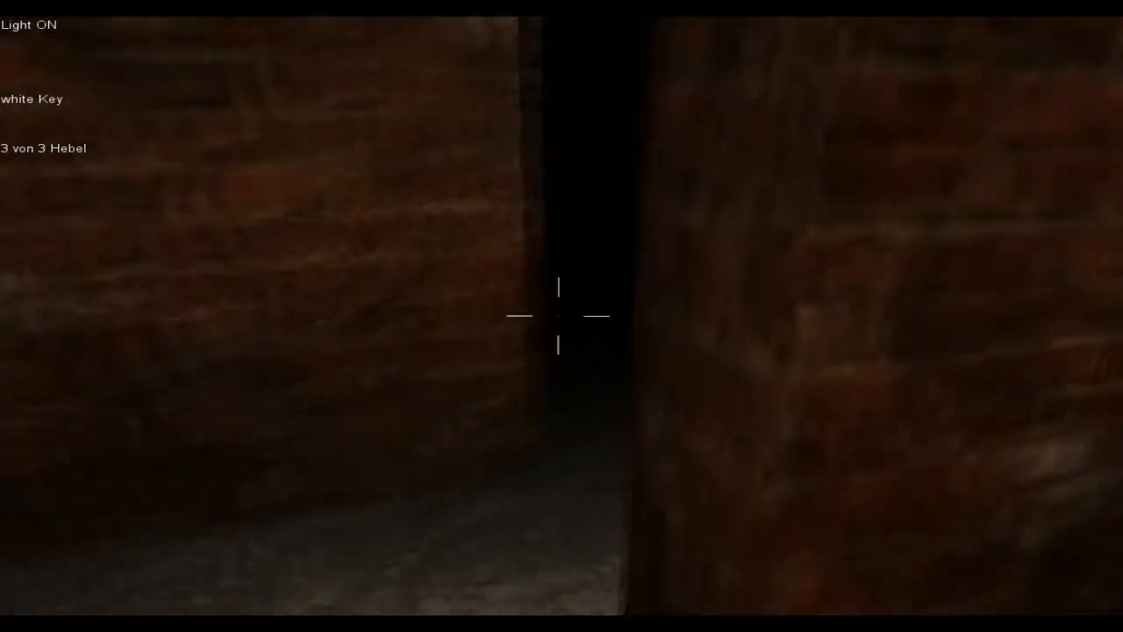
{"action": "mouse_move", "coordinate": [561, 316]}
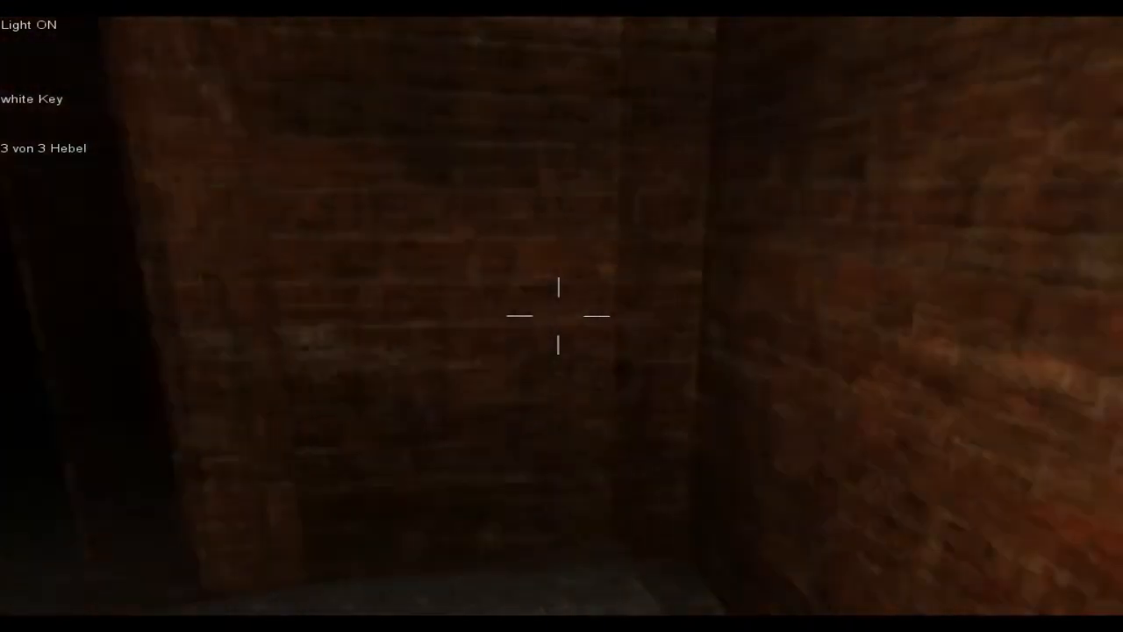